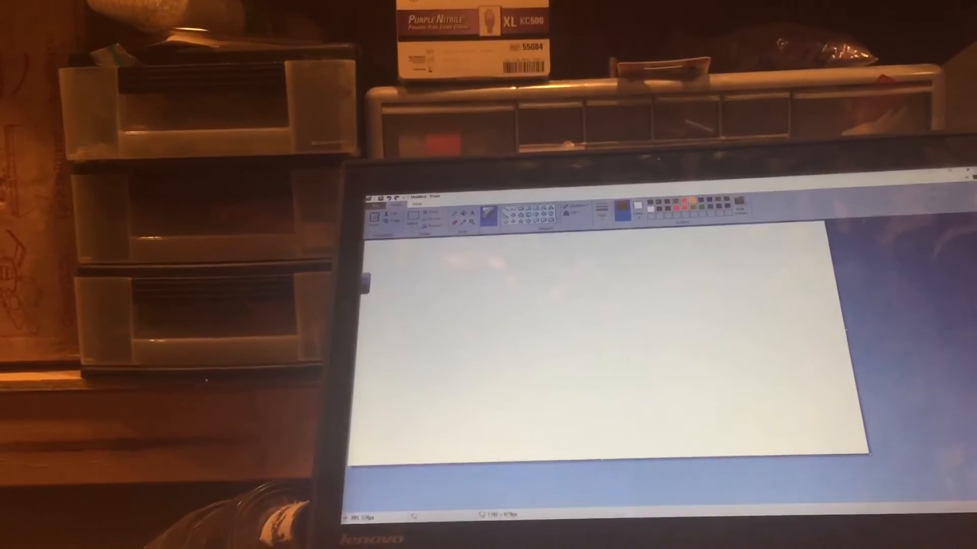
# Hand-draw a black letter S with the brush, left of the canvas centre
pyautogui.moveTo(487, 290); pyautogui.dragTo(461, 349)
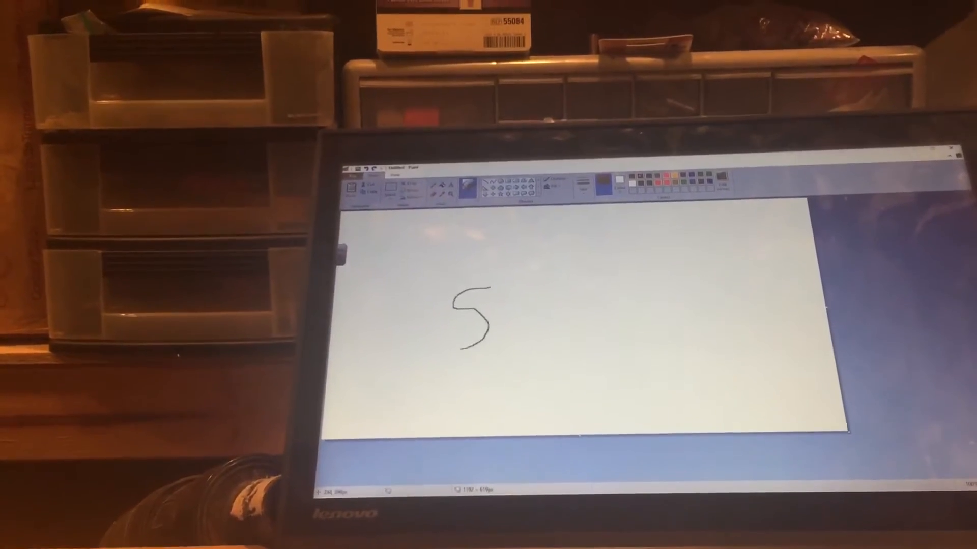